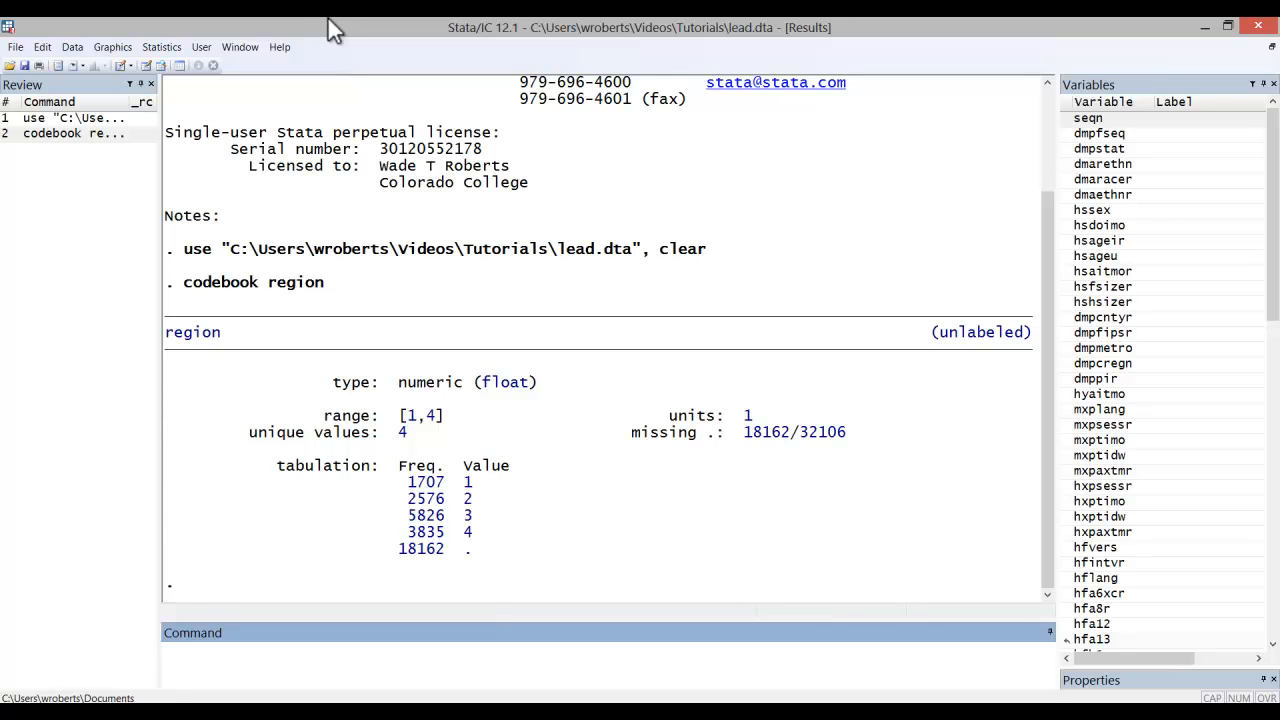
mouse_move(893, 332)
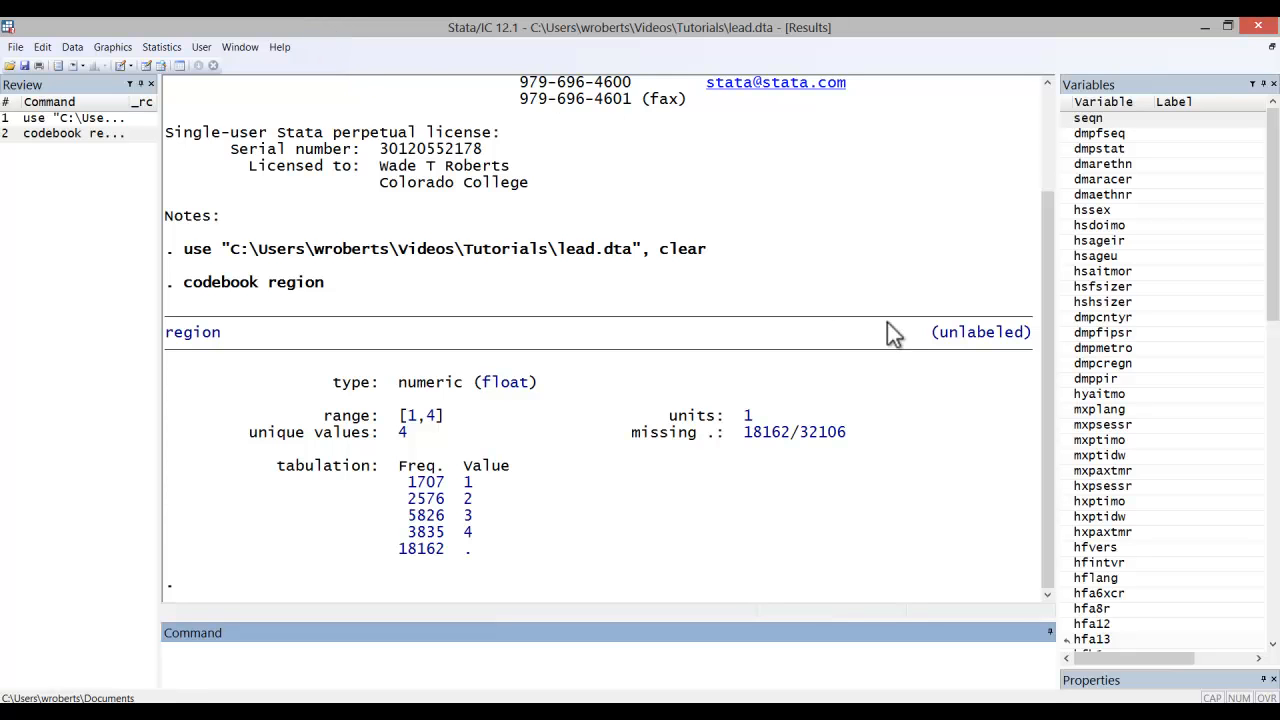
mouse_move(800, 407)
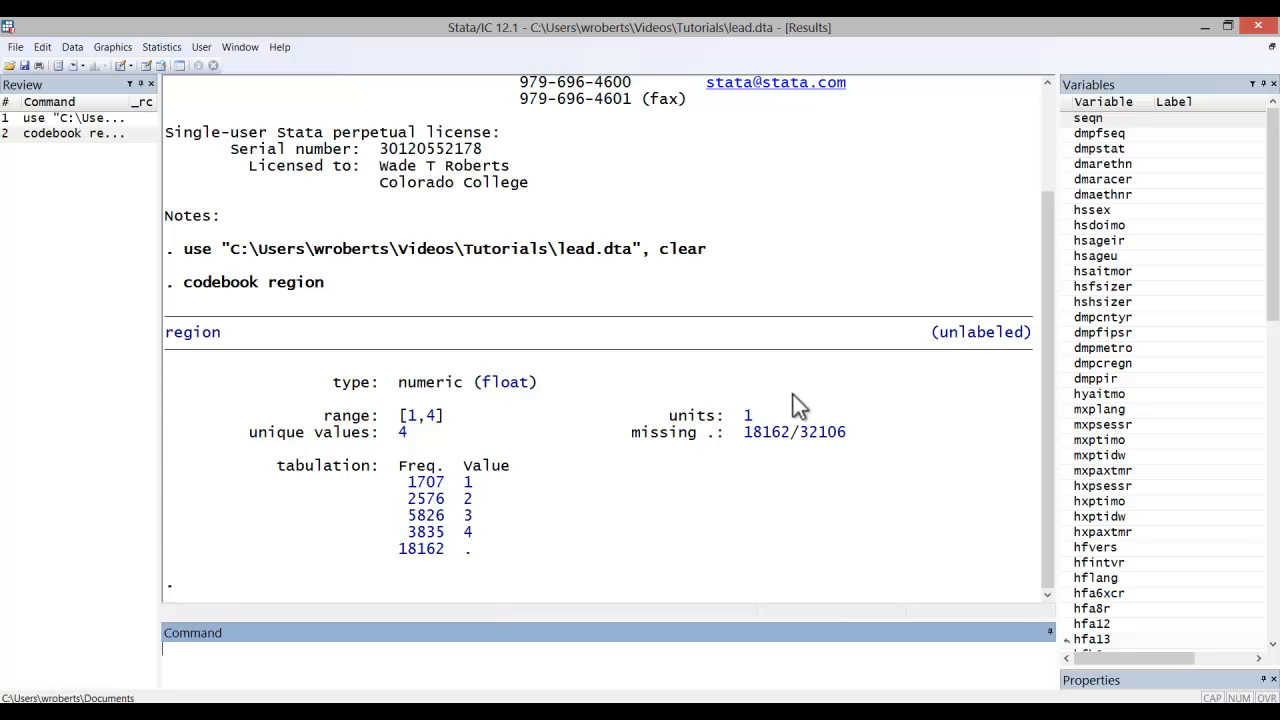
mouse_move(505, 545)
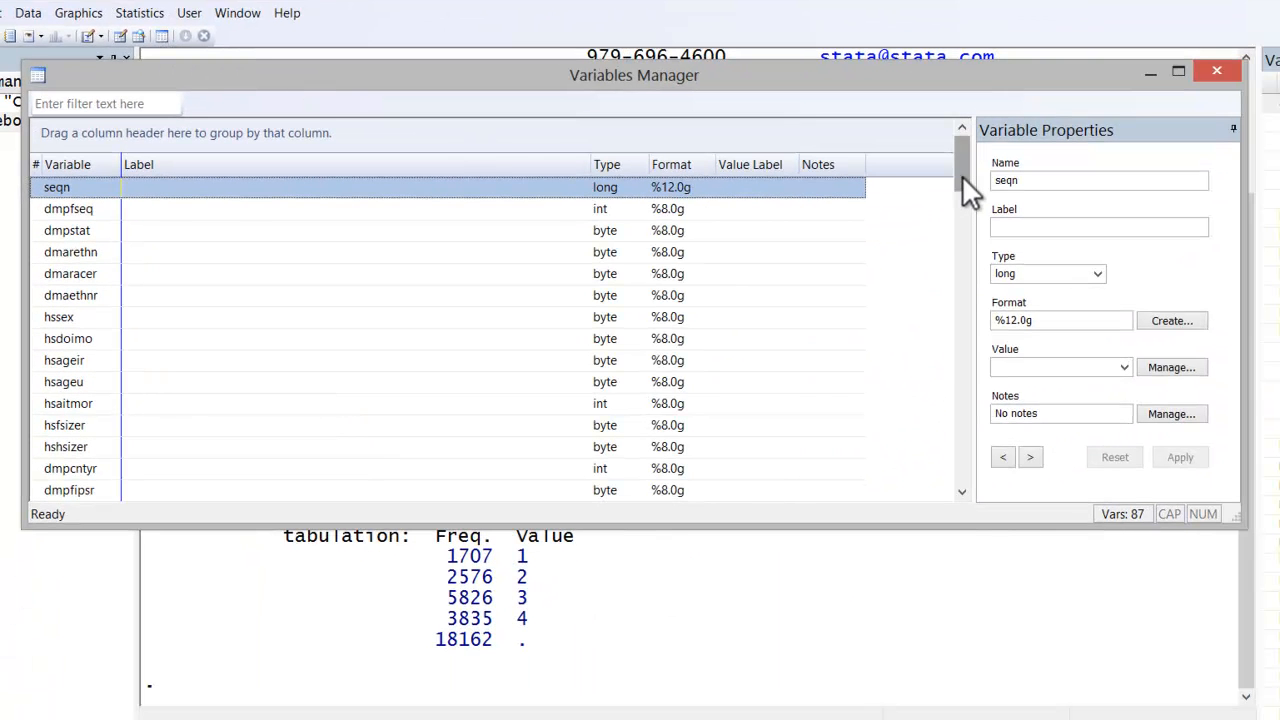
Label the region variable 'U.S. Census Region' in the Variables Manager
scroll(down, 3)
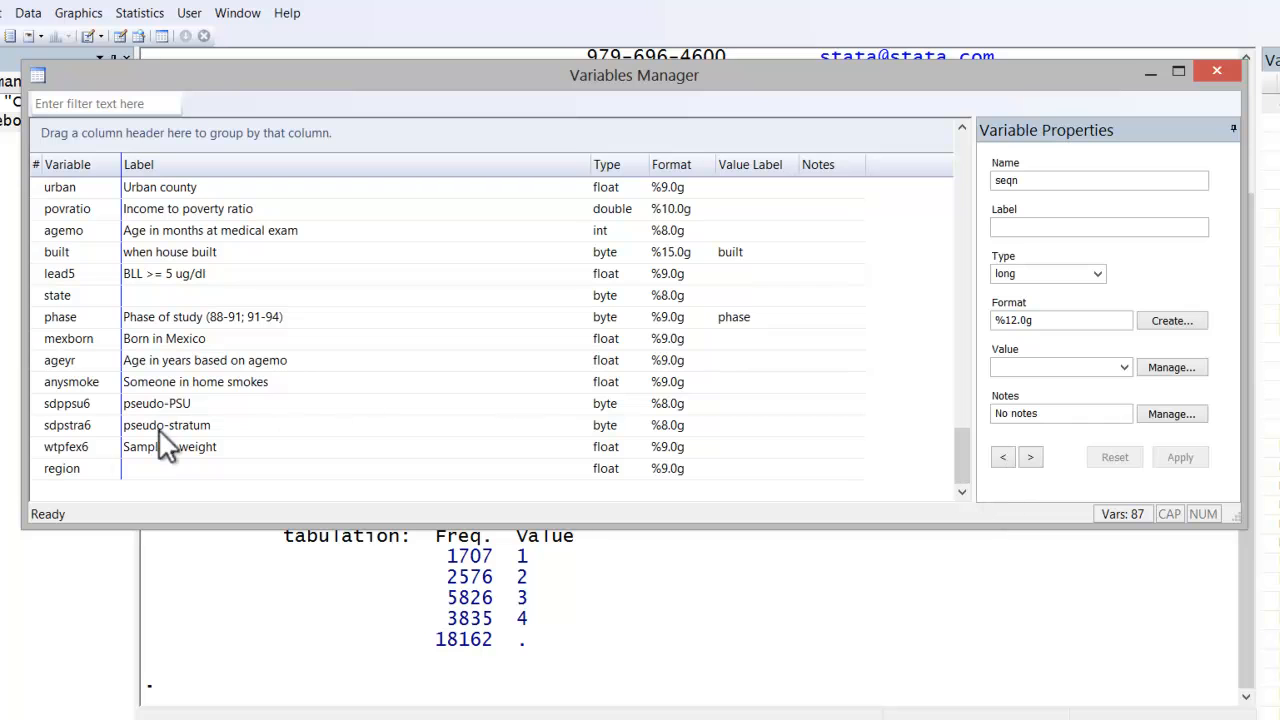
click(62, 468)
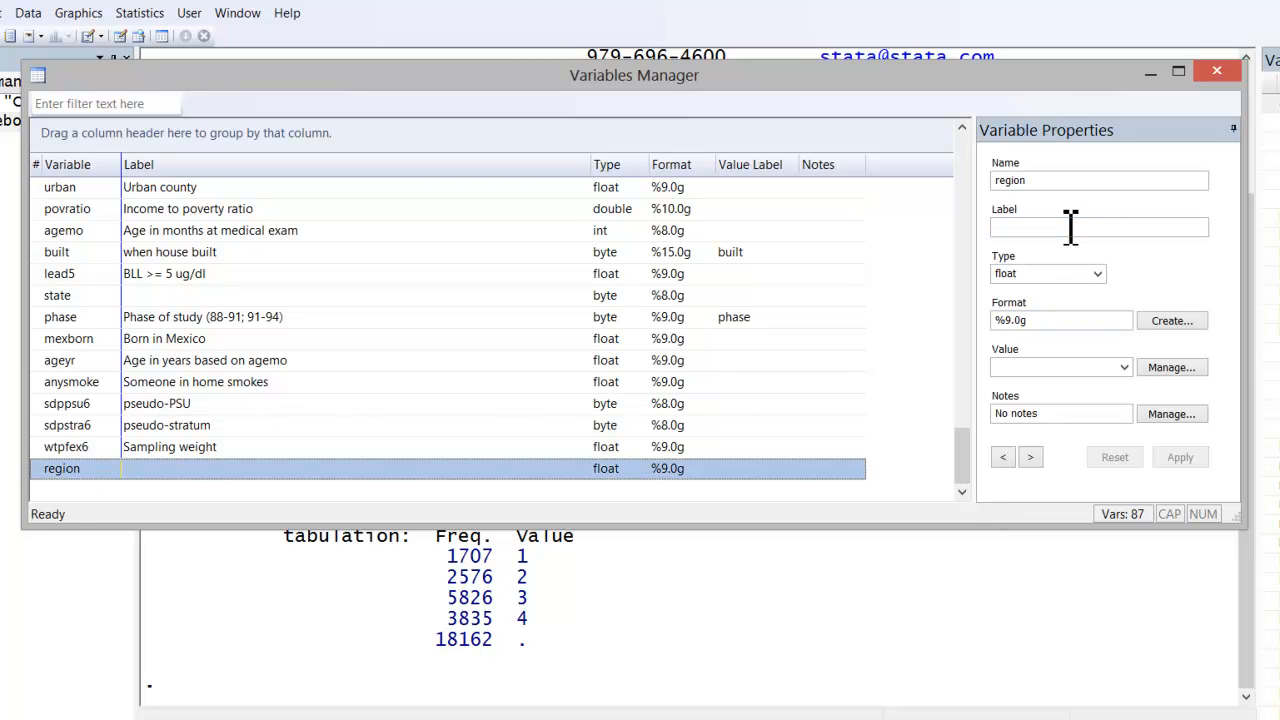
click(1099, 226)
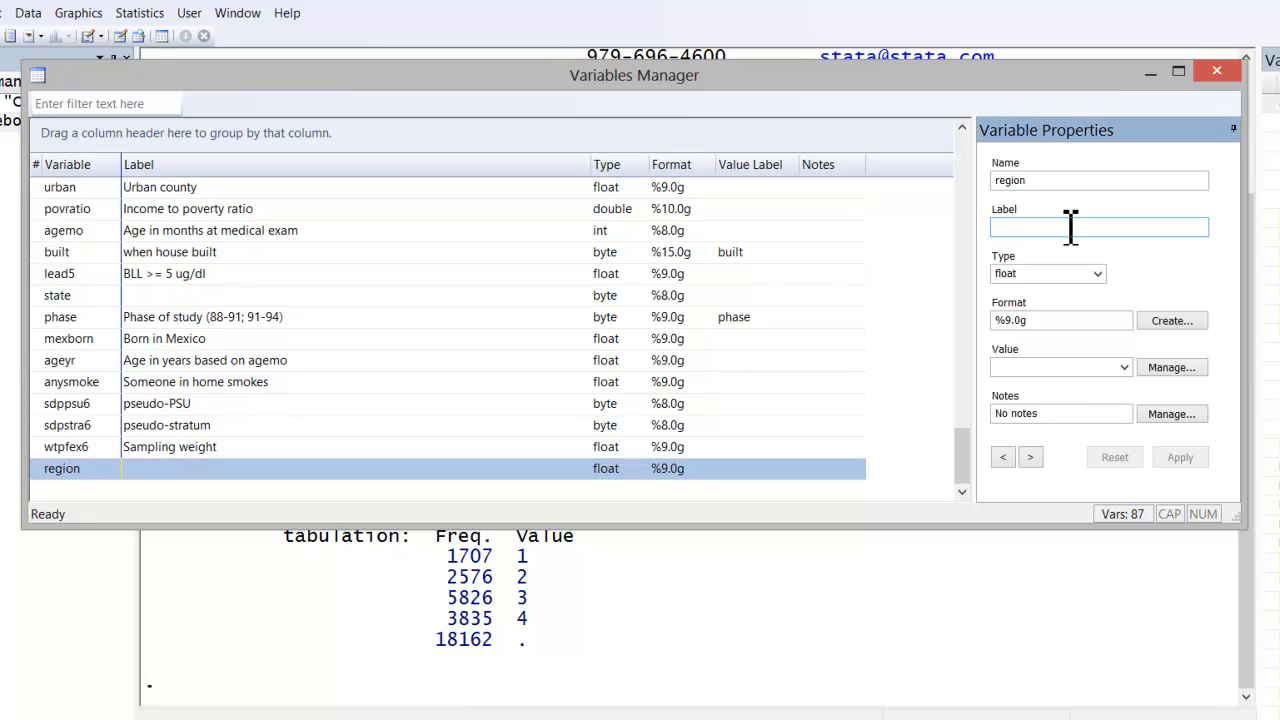
text(U.S. Census Region)
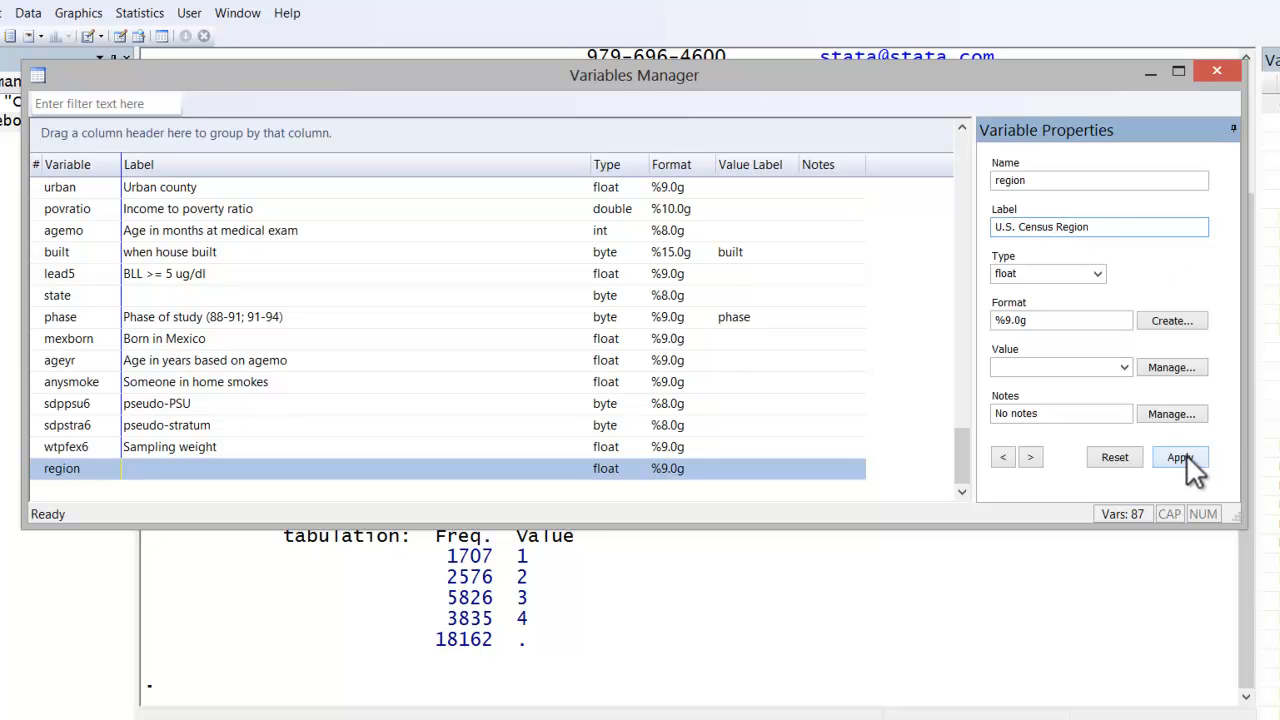
click(1180, 457)
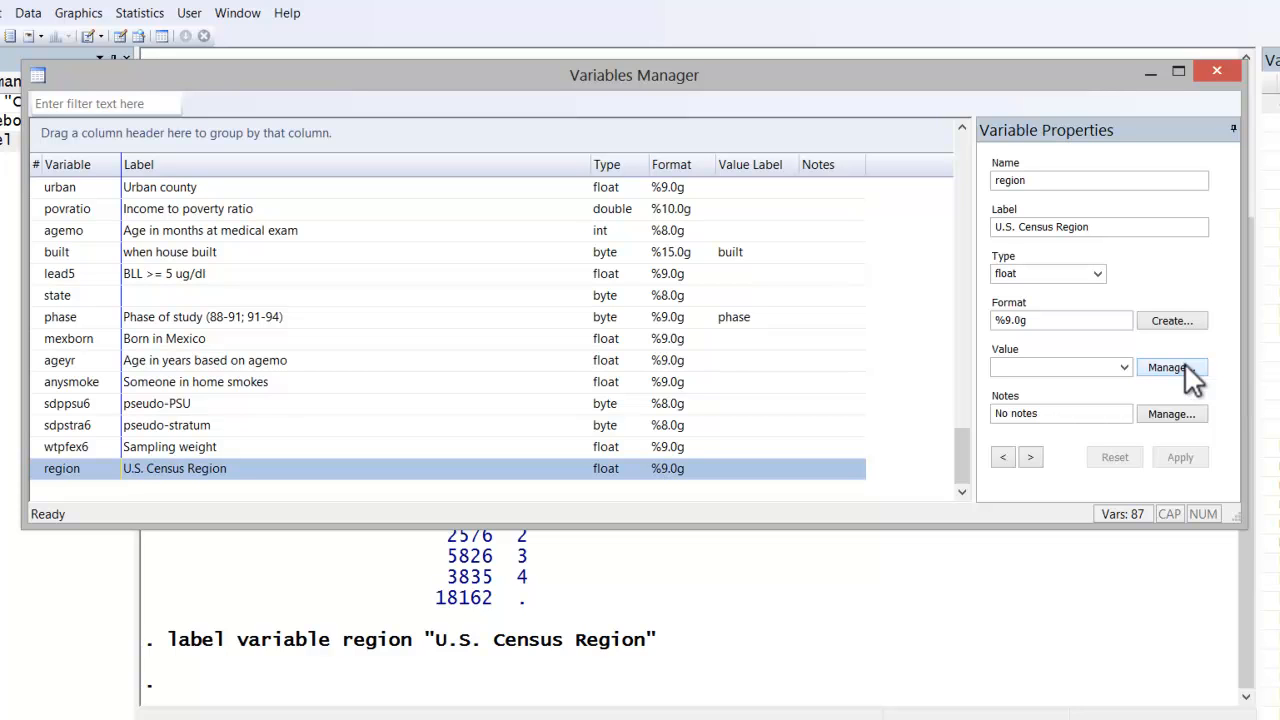
mouse_move(1070, 355)
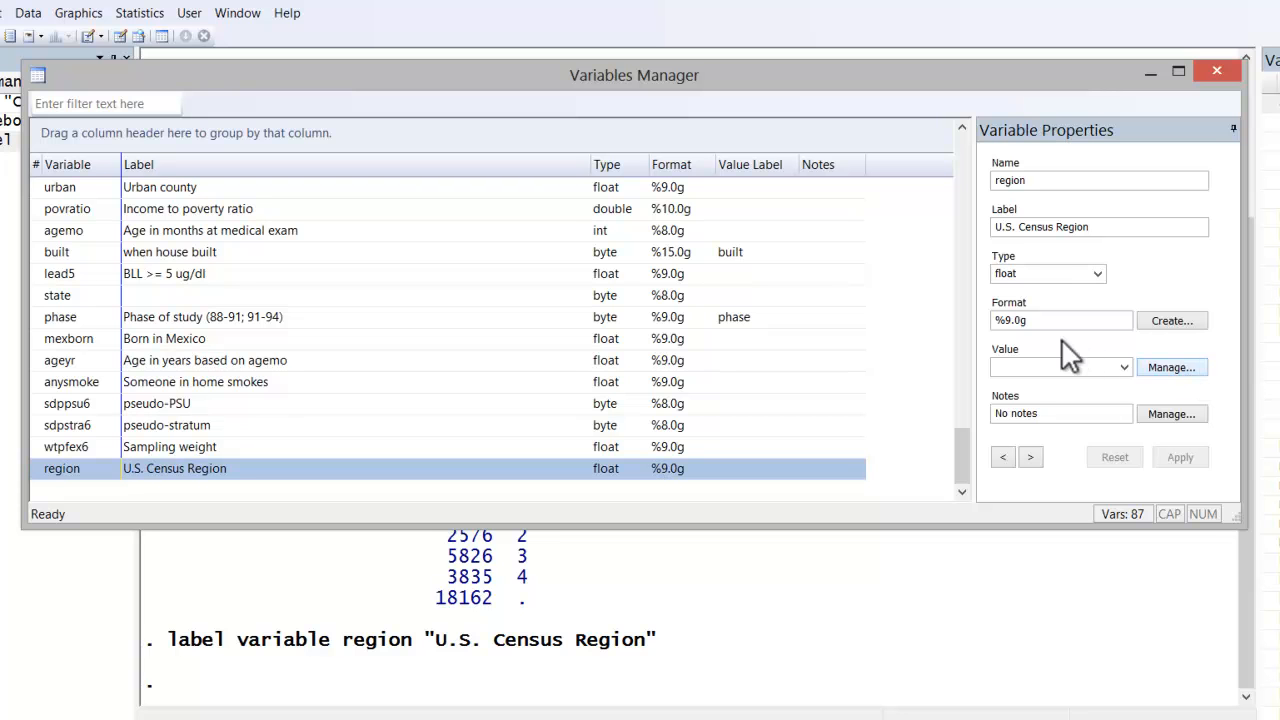
Define a value label set named 'region' mapping 1=NE, 2=MW, 3=S, 4=W
click(1172, 367)
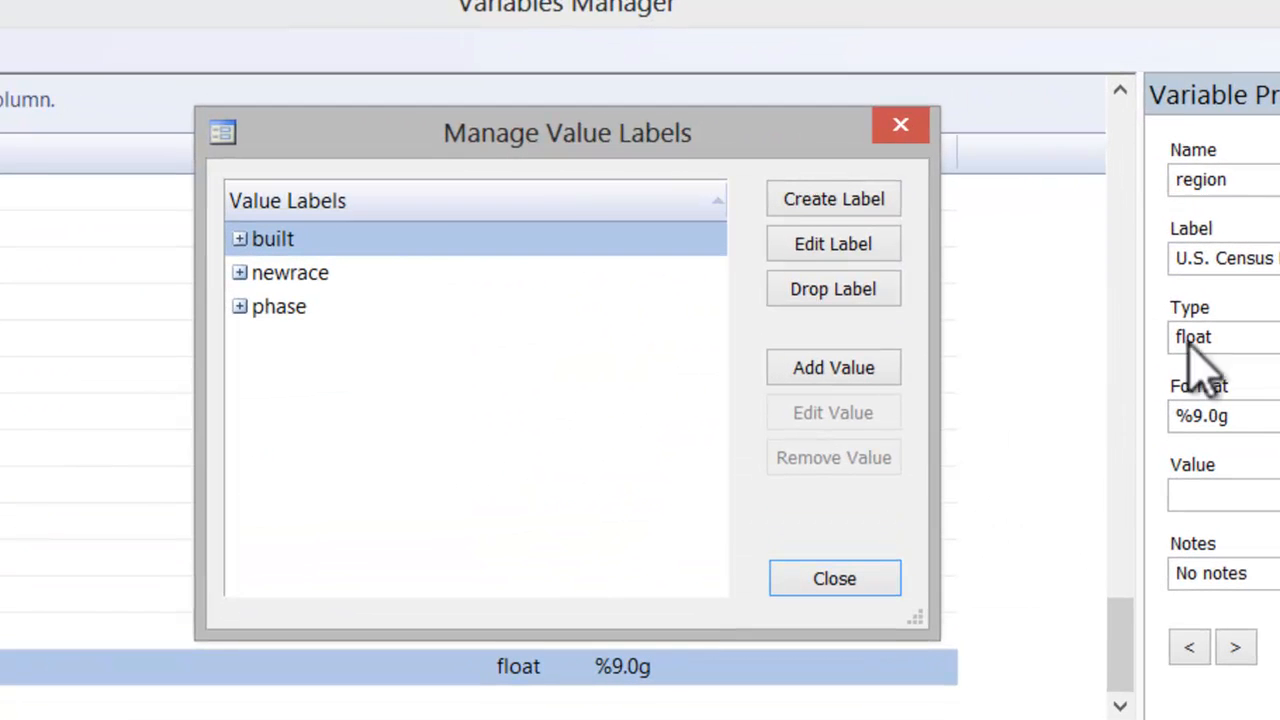
click(833, 198)
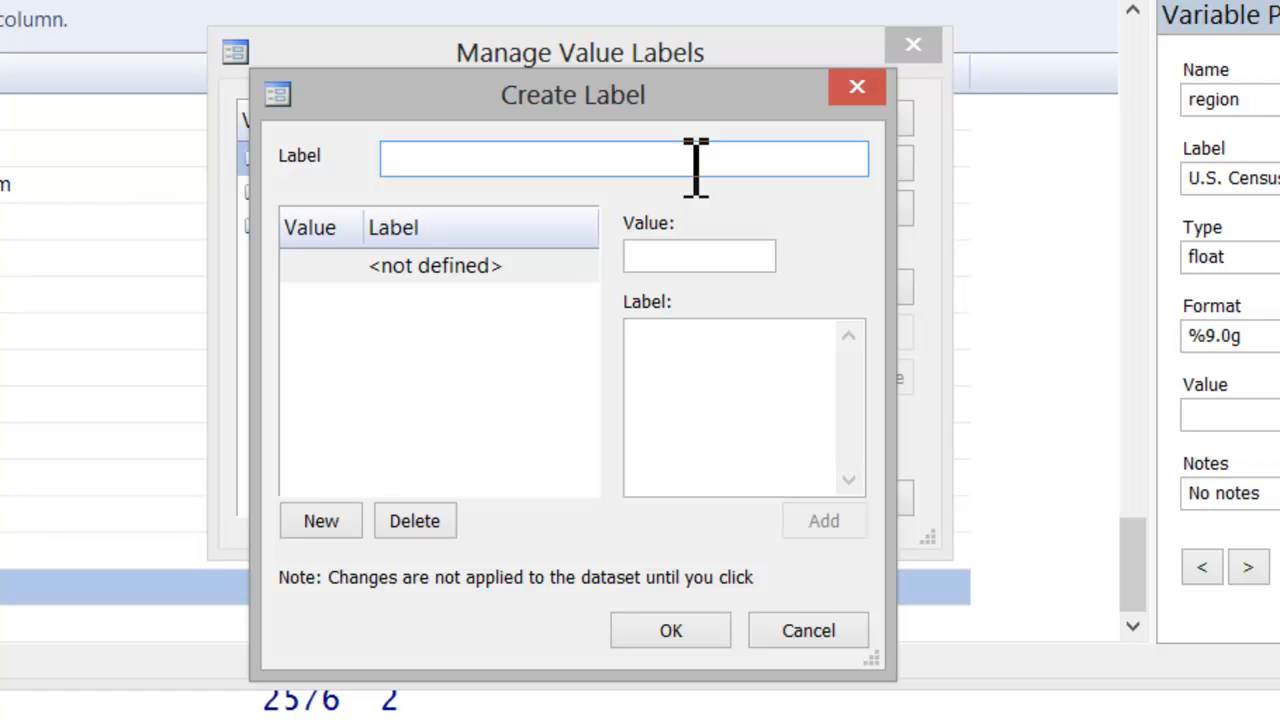
text(re)
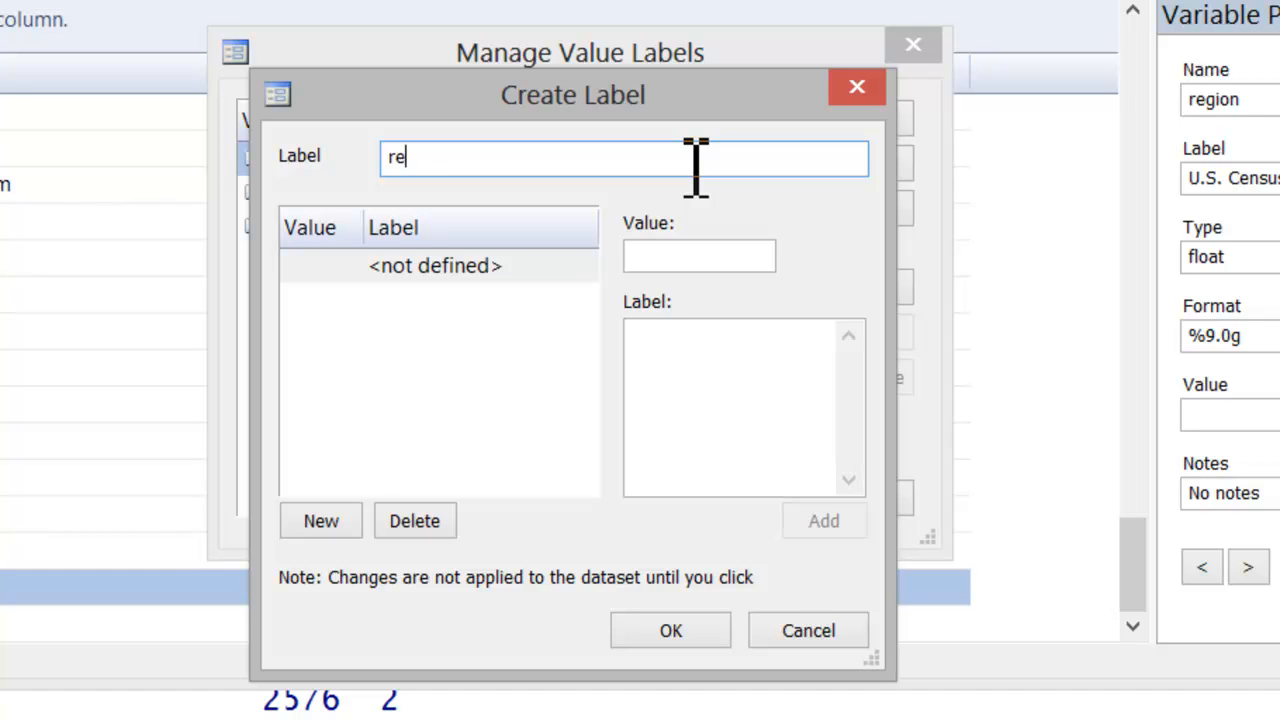
text(gion)
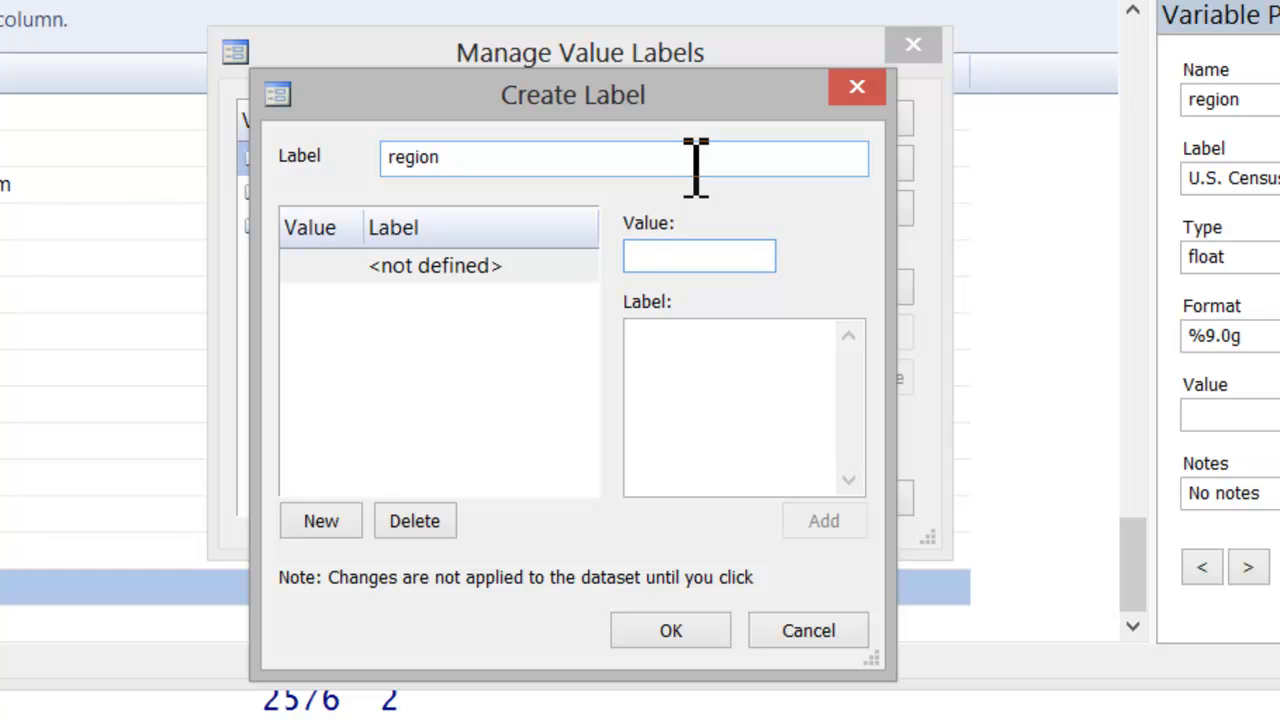
text(1)
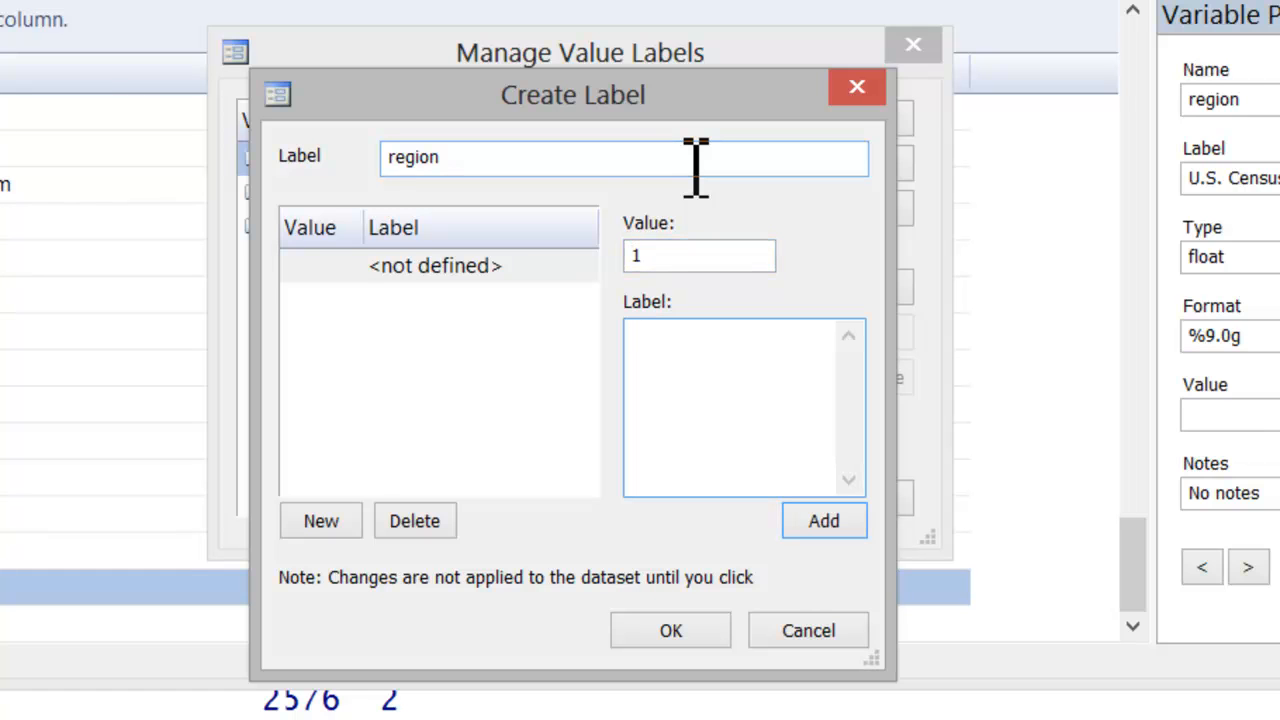
text(MW)
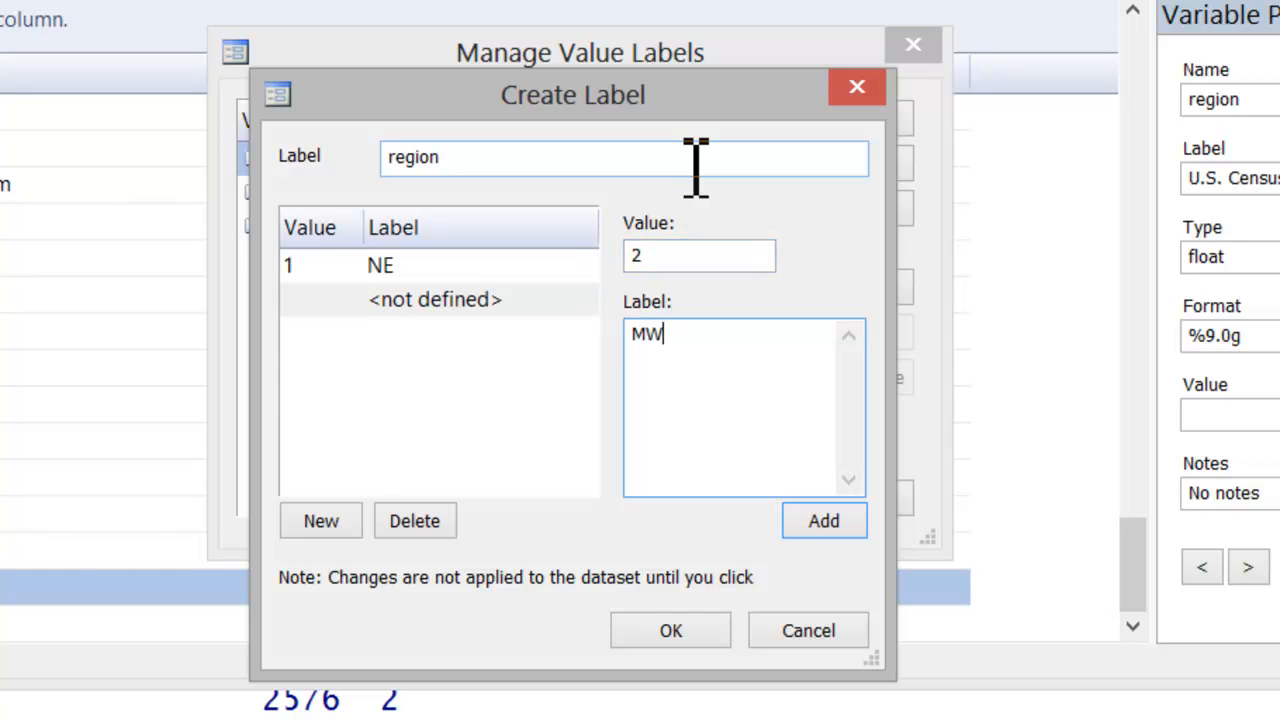
click(823, 520)
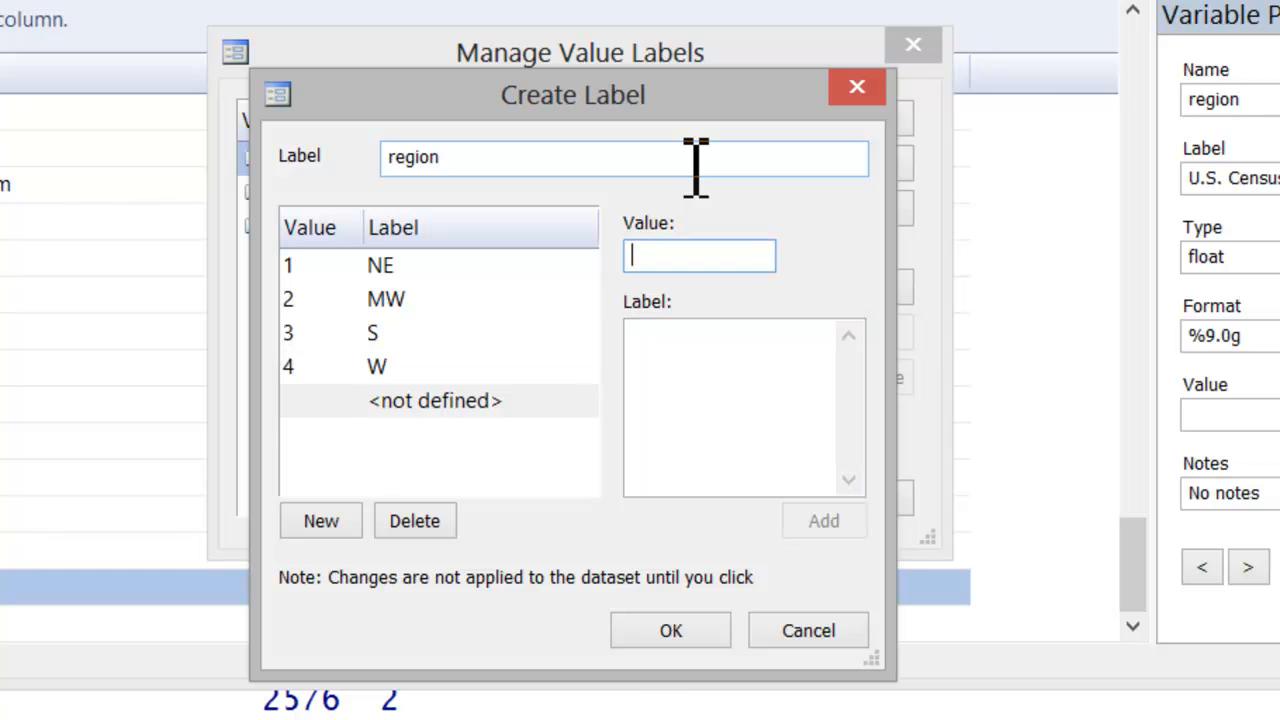
click(670, 630)
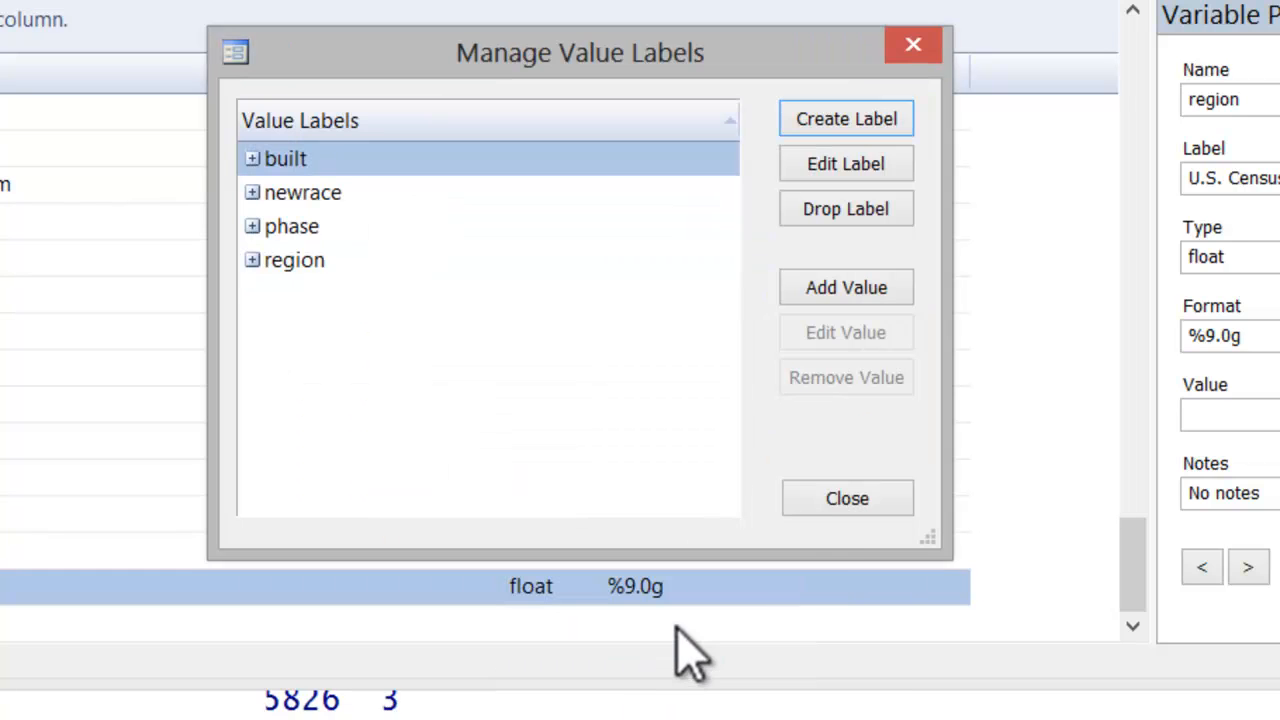
Select the 'region' value label set for the region variable and apply it
click(846, 498)
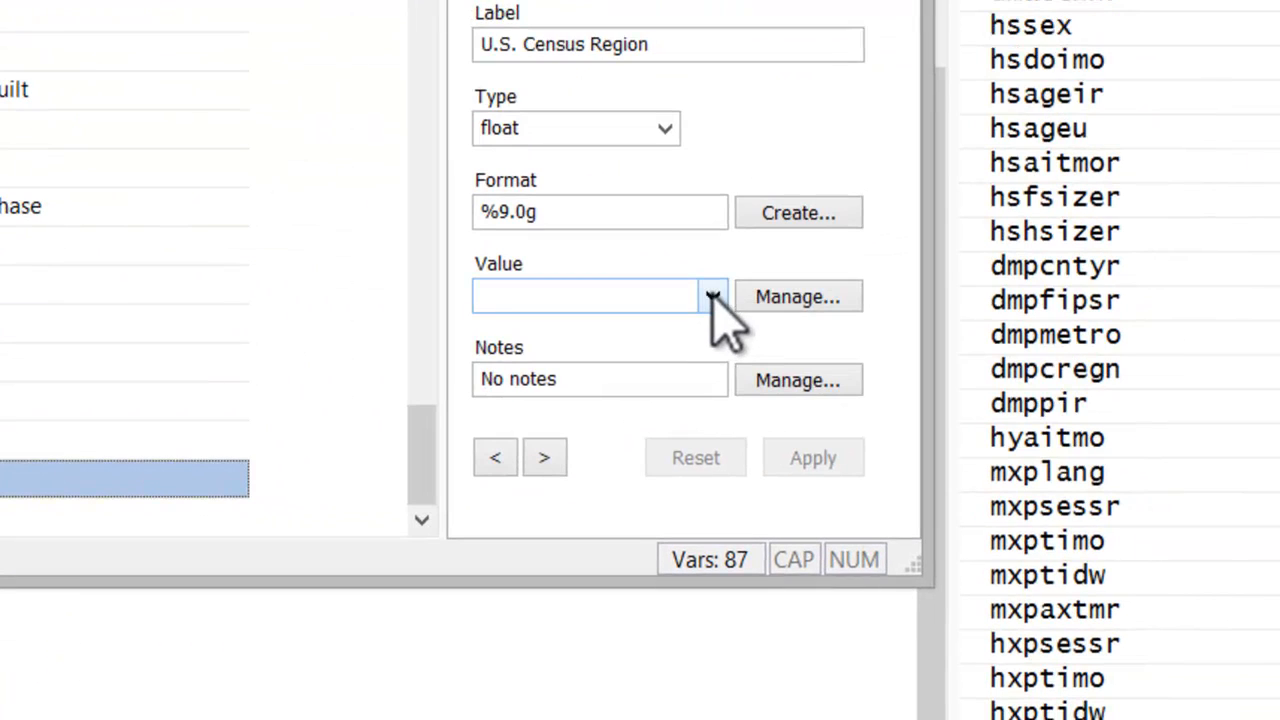
click(712, 296)
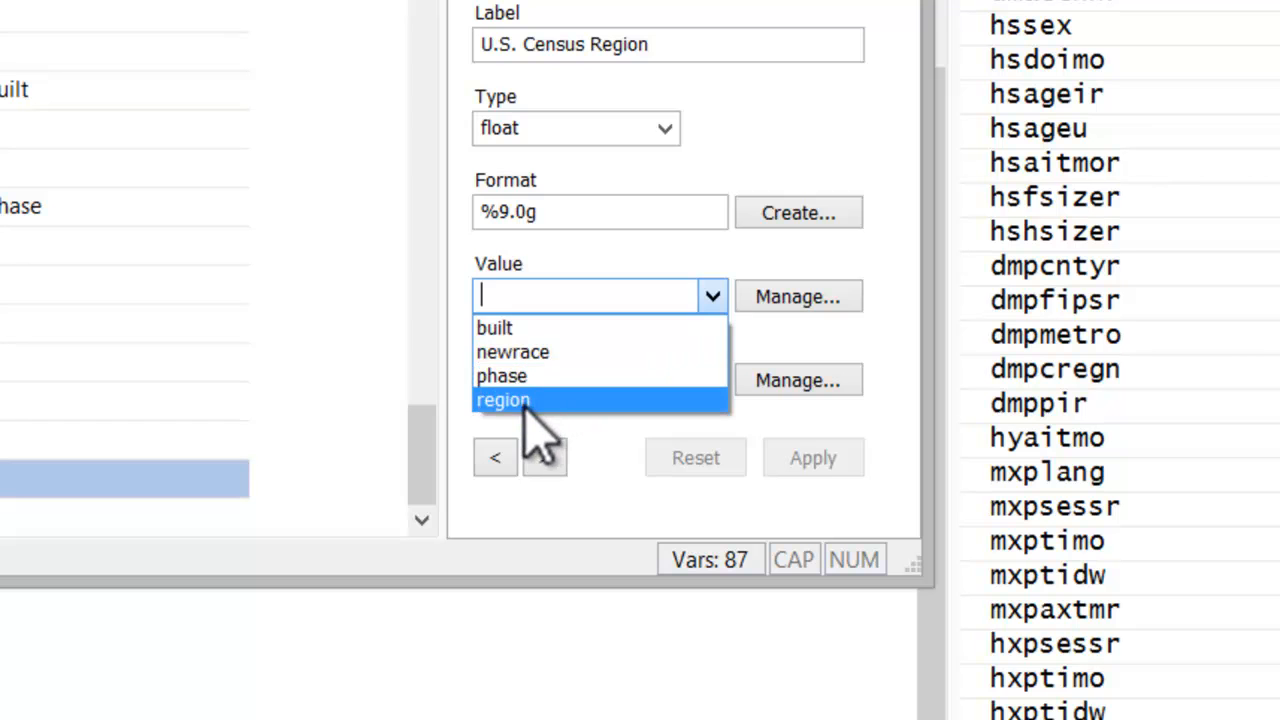
click(503, 399)
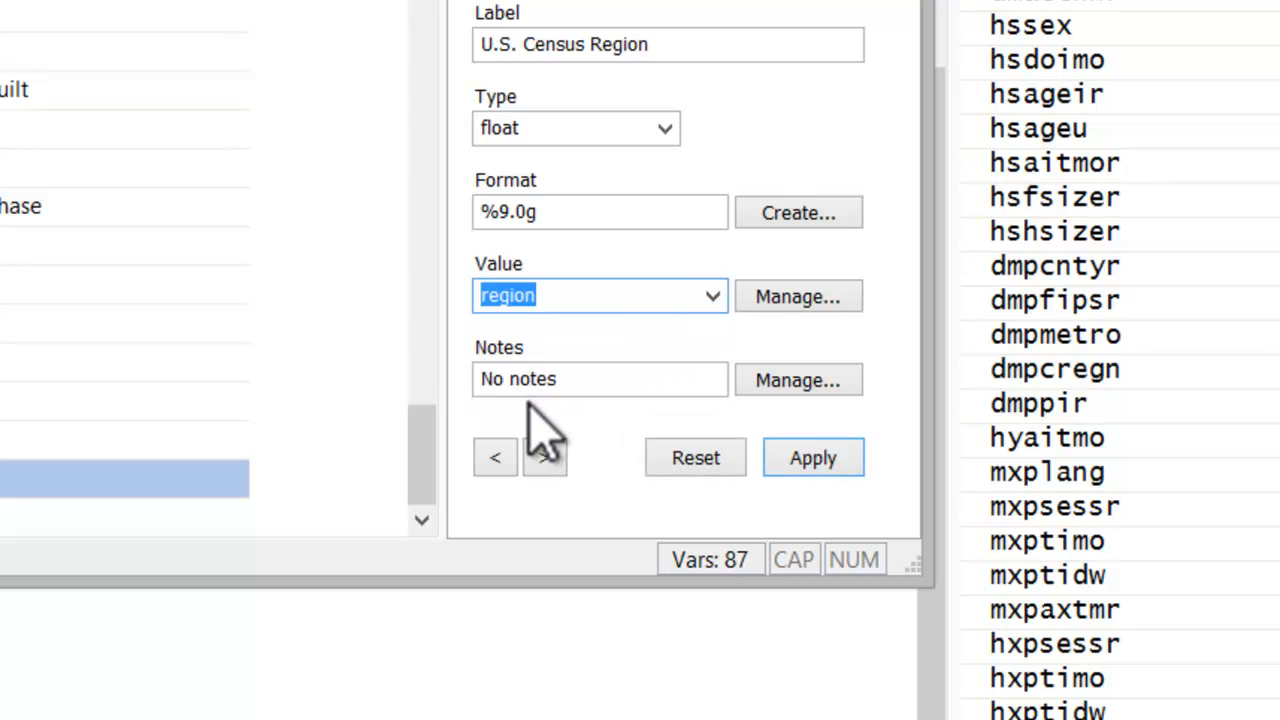
click(812, 457)
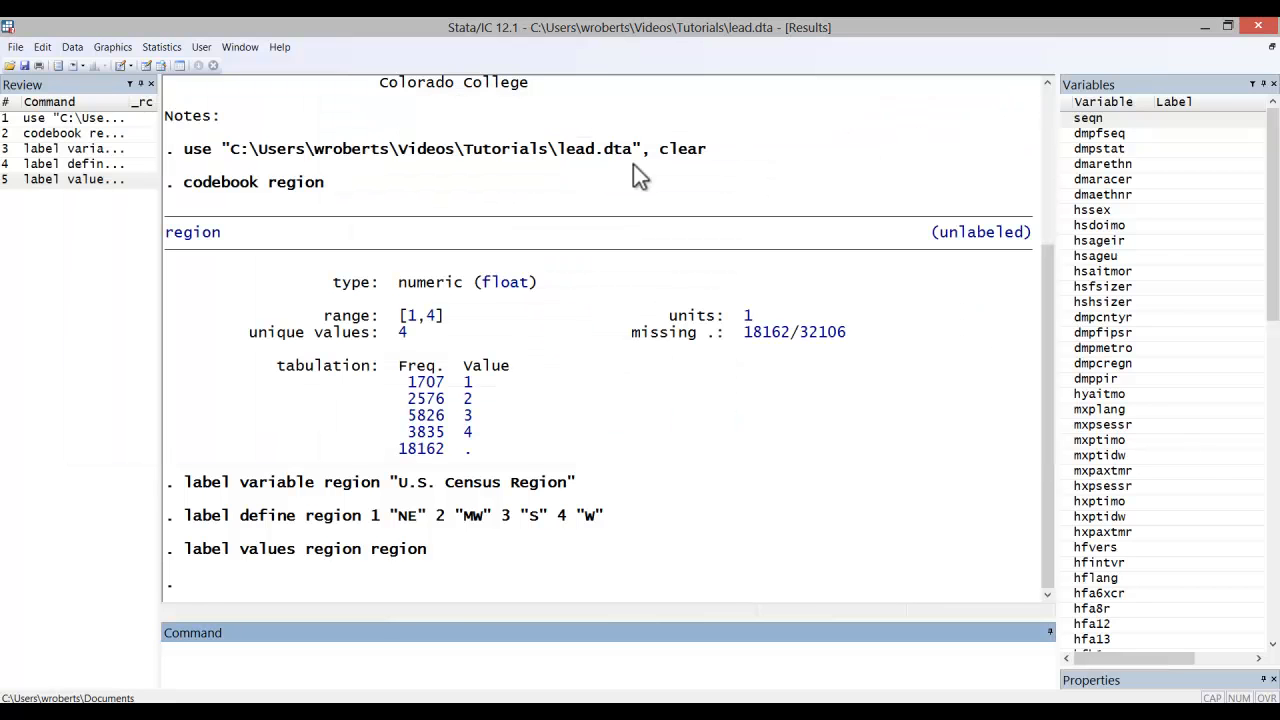
mouse_move(185, 495)
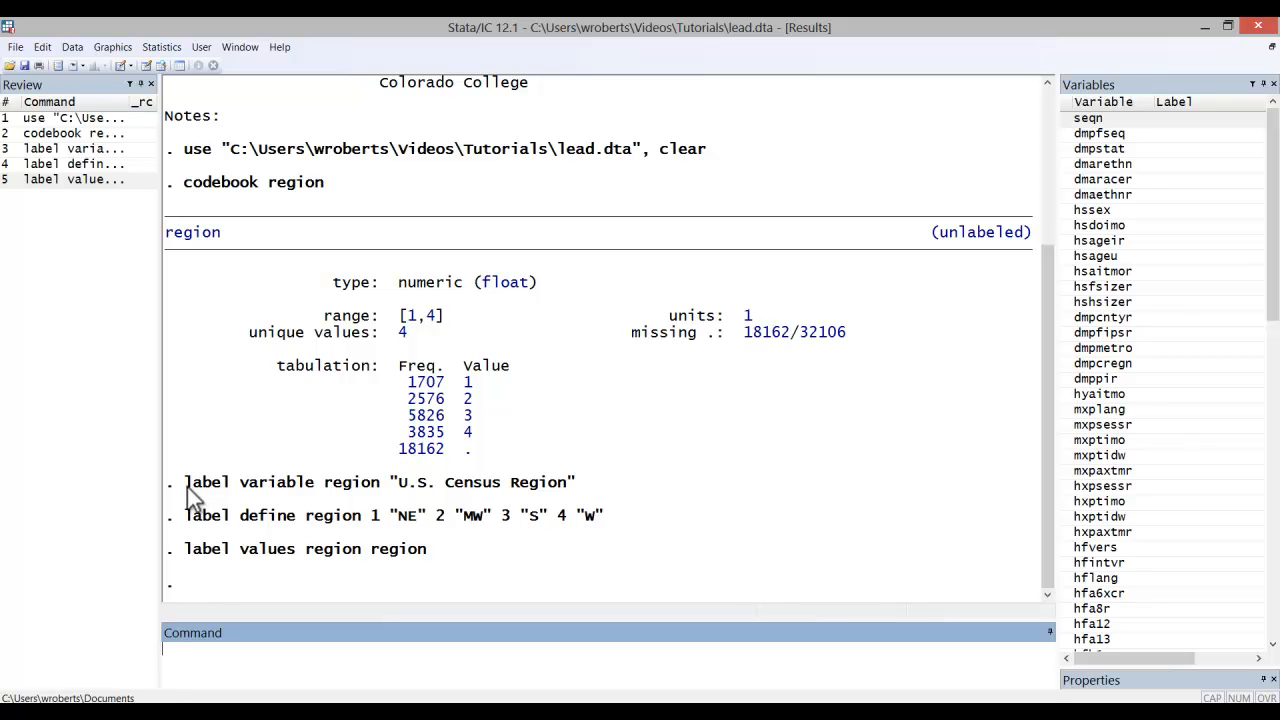
drag(183, 481, 575, 481)
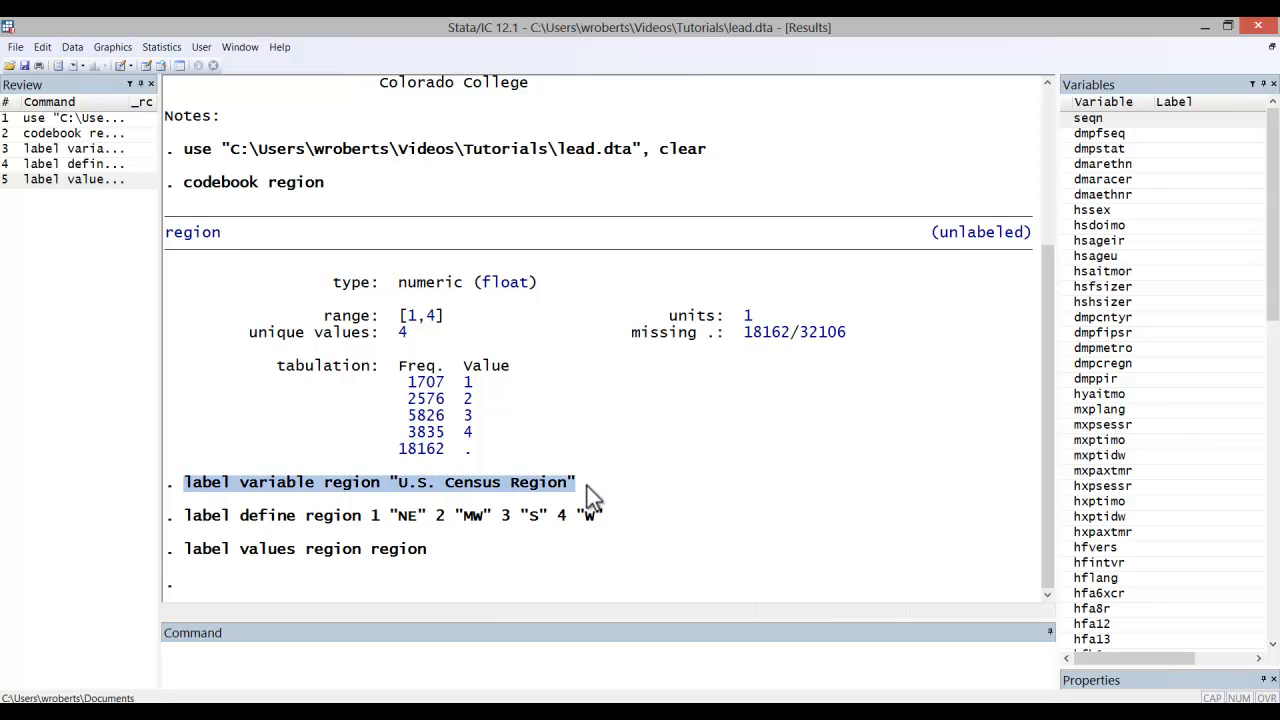
mouse_move(270, 500)
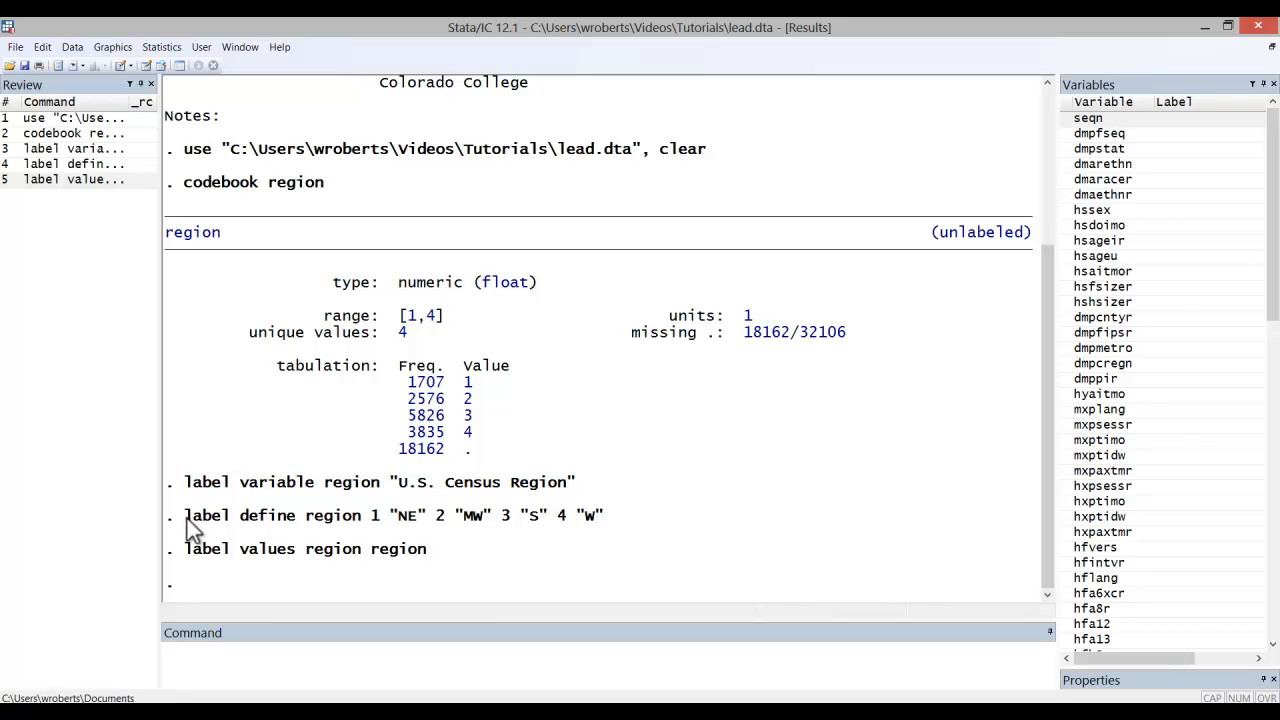
drag(185, 515, 600, 515)
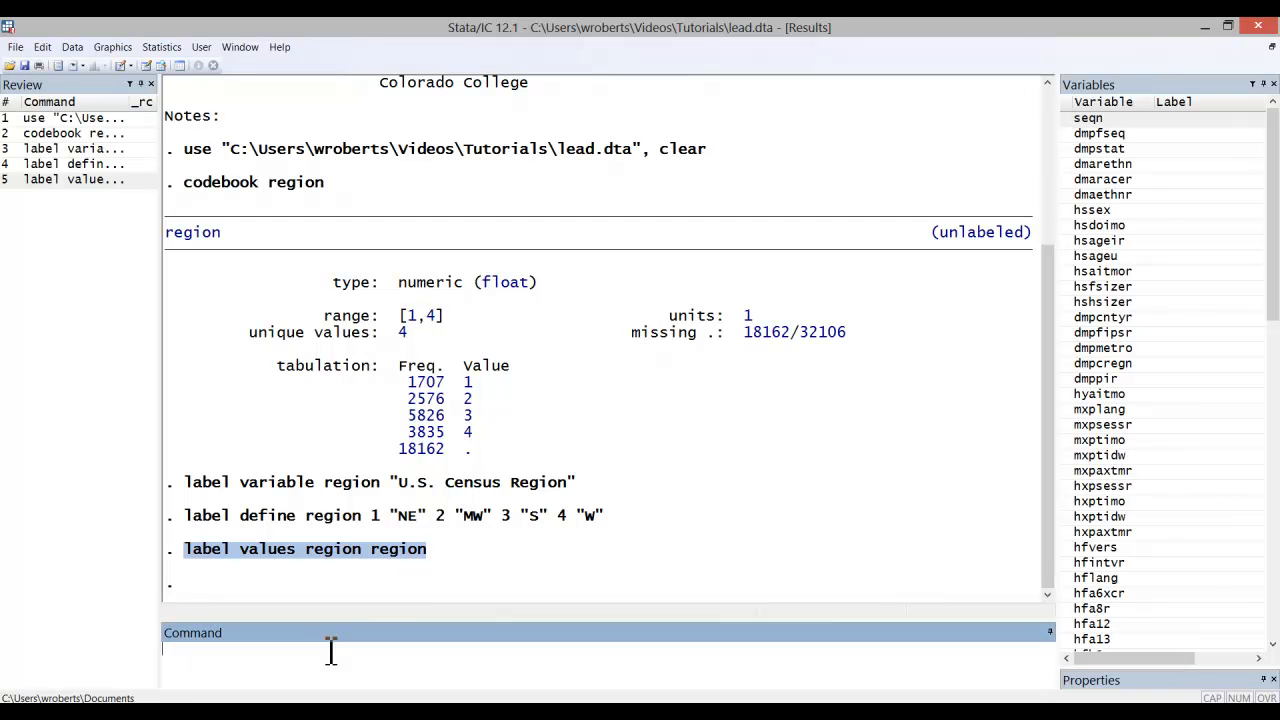
Run 'codebook region' to show the variable label and NE, MW, S, W values
text(codebook)
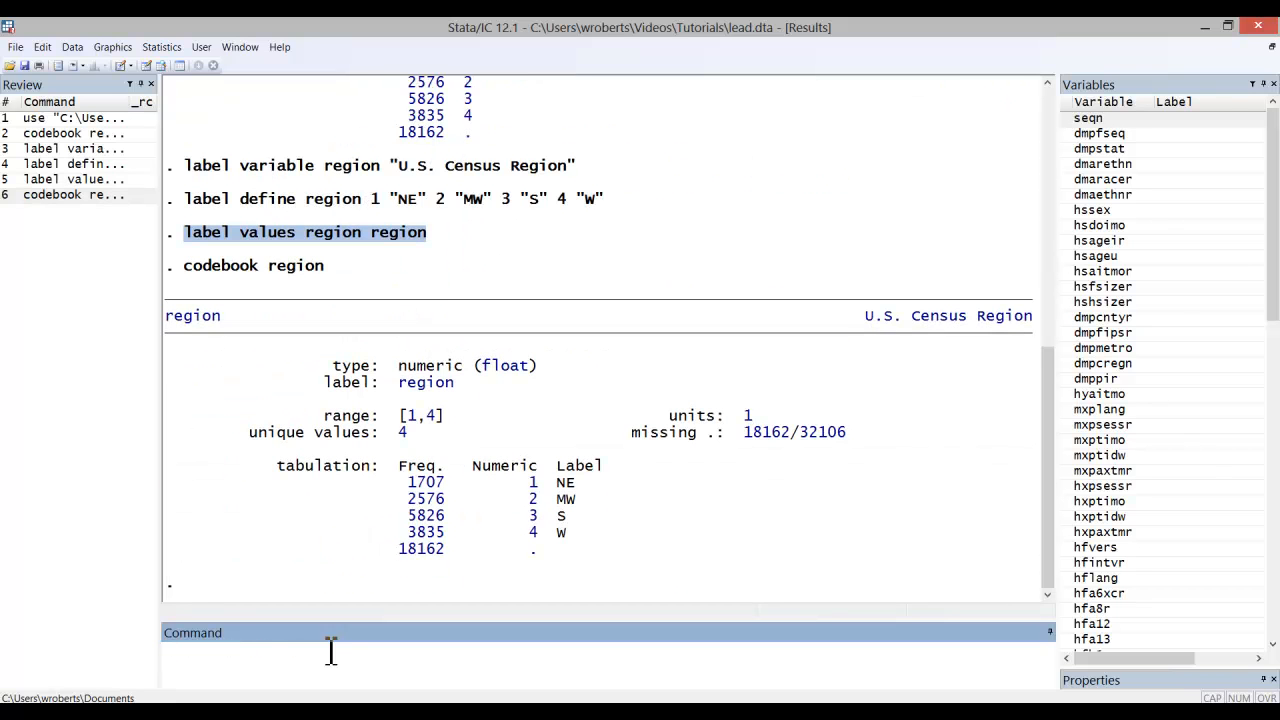
mouse_move(980, 340)
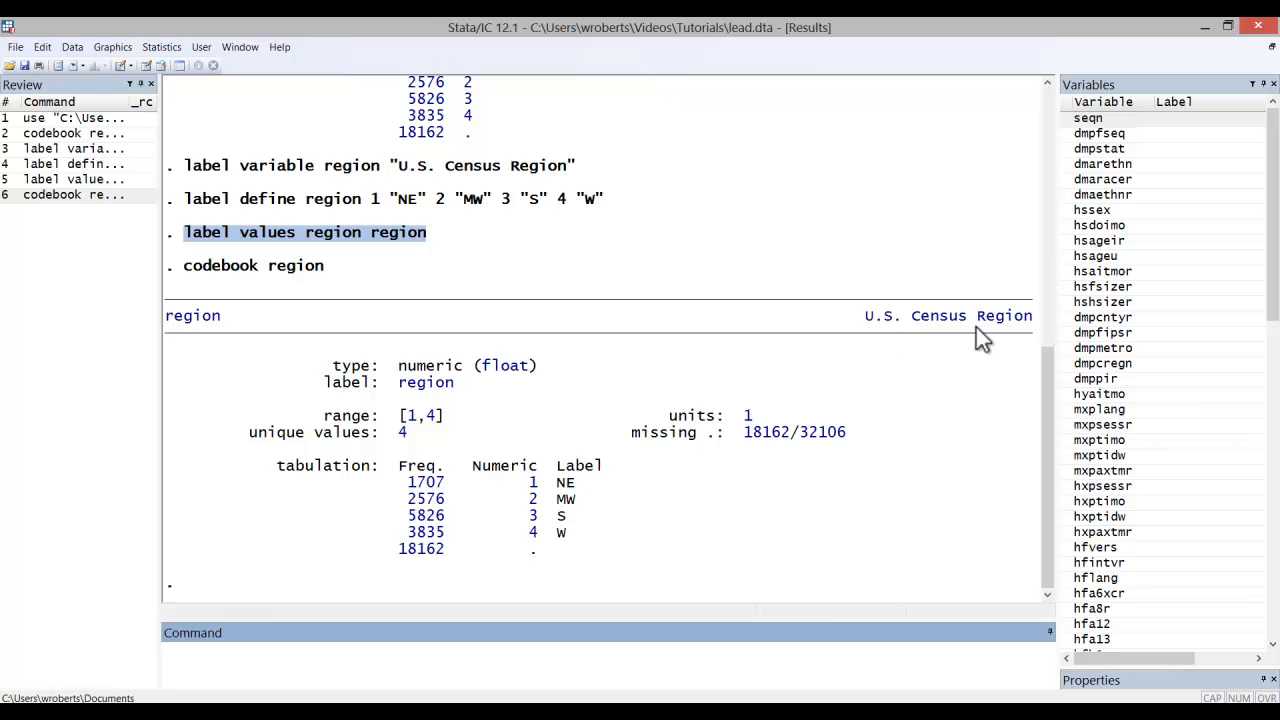
mouse_move(568, 505)
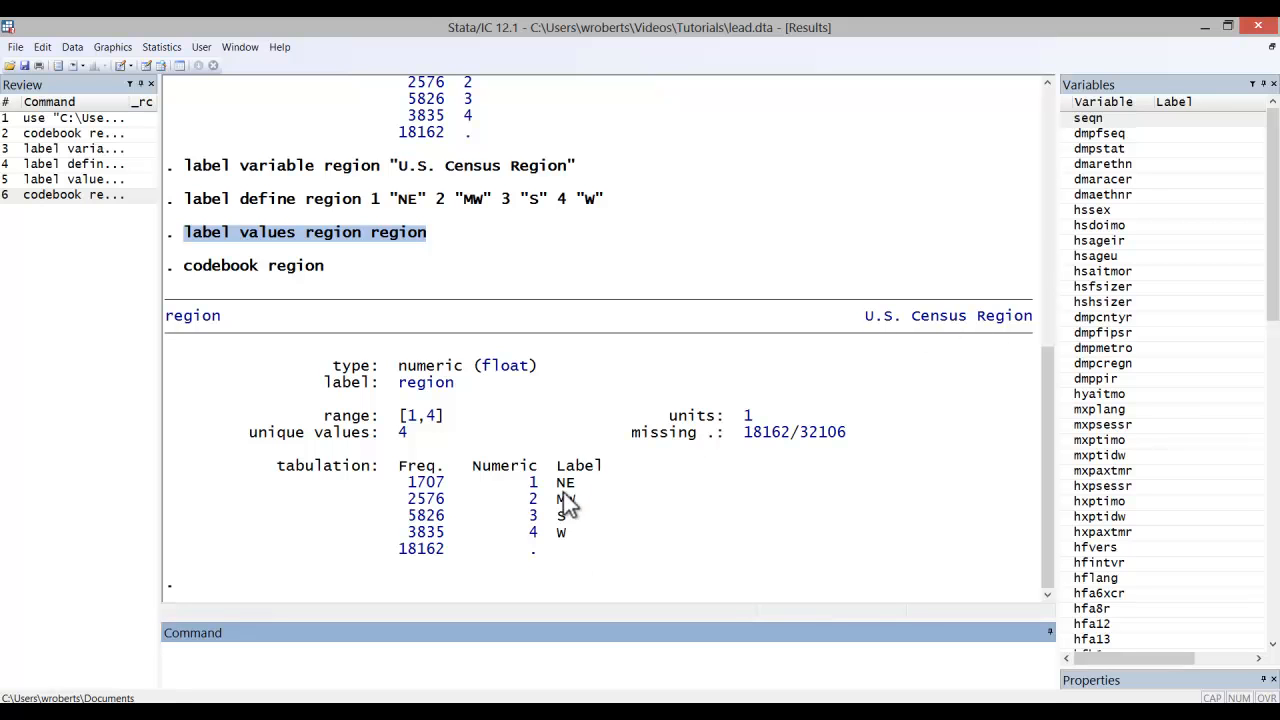
mouse_move(568, 525)
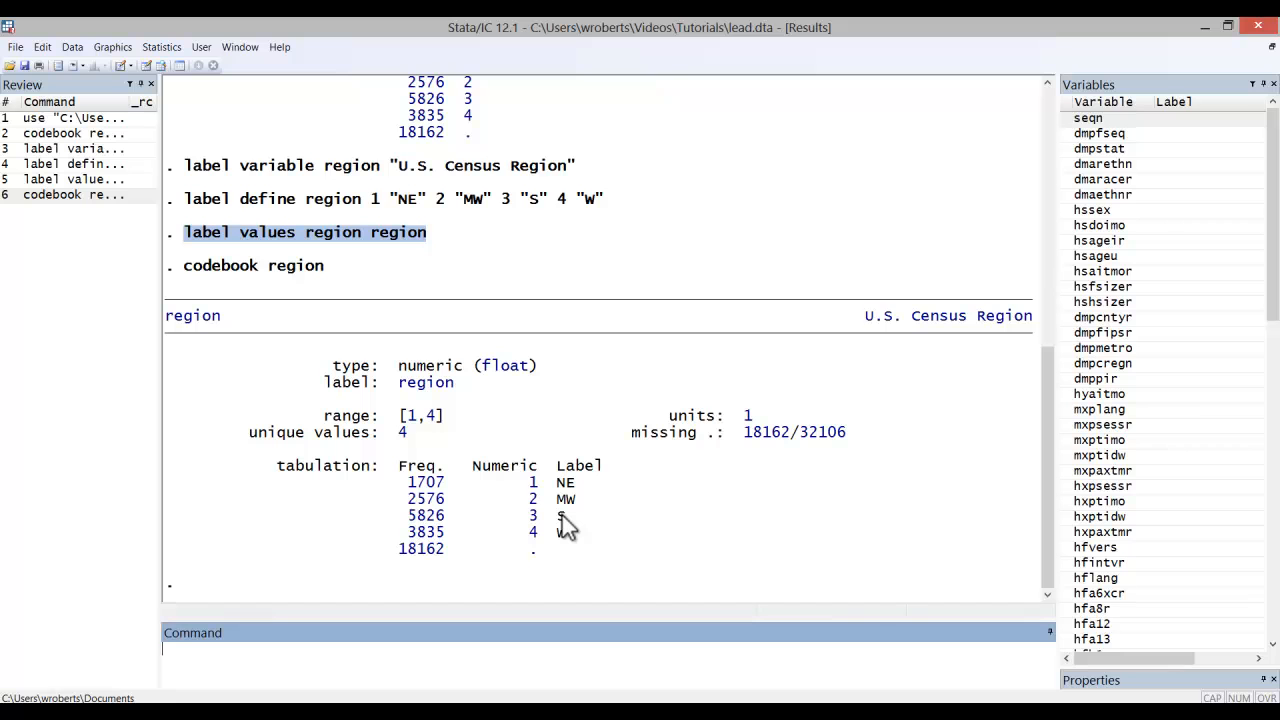